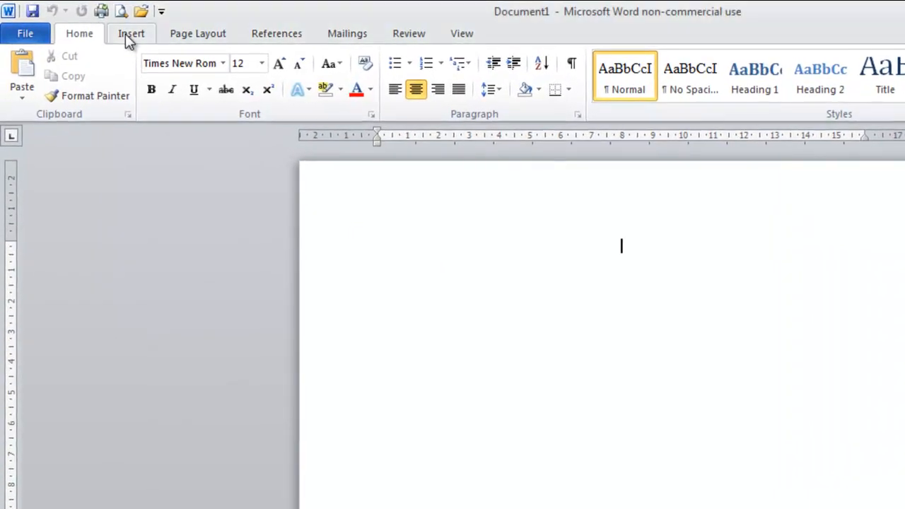
Show the Insert Table grid and preview a two-column, four-row table.
left_click(130, 34)
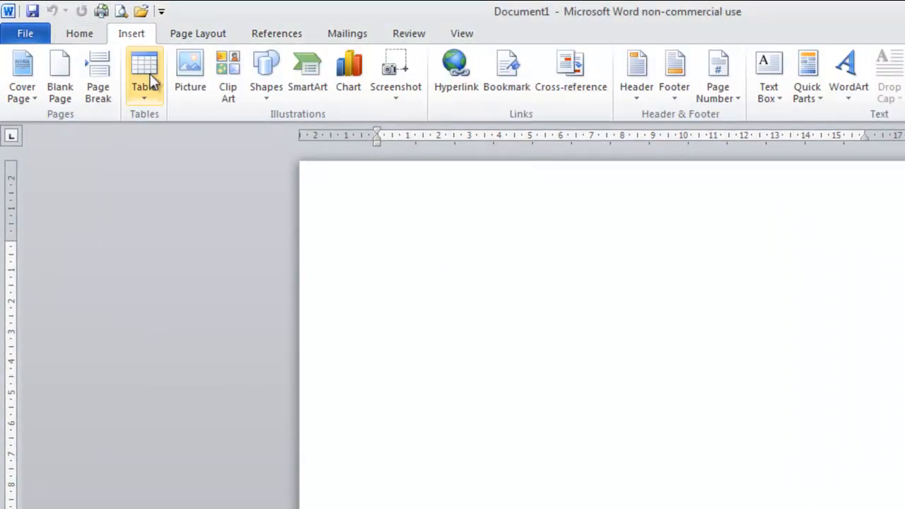
left_click(145, 74)
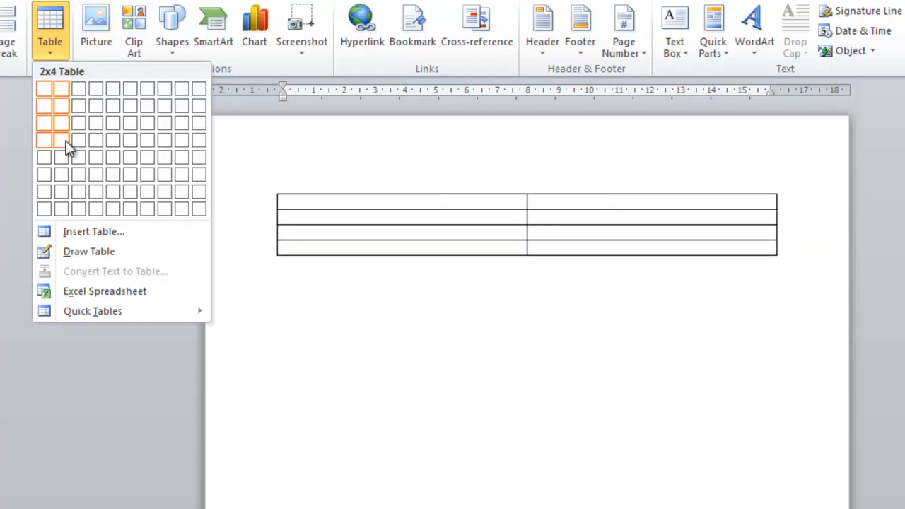
Insert a 2x4 table and head its columns Day and Date.
left_click(63, 140)
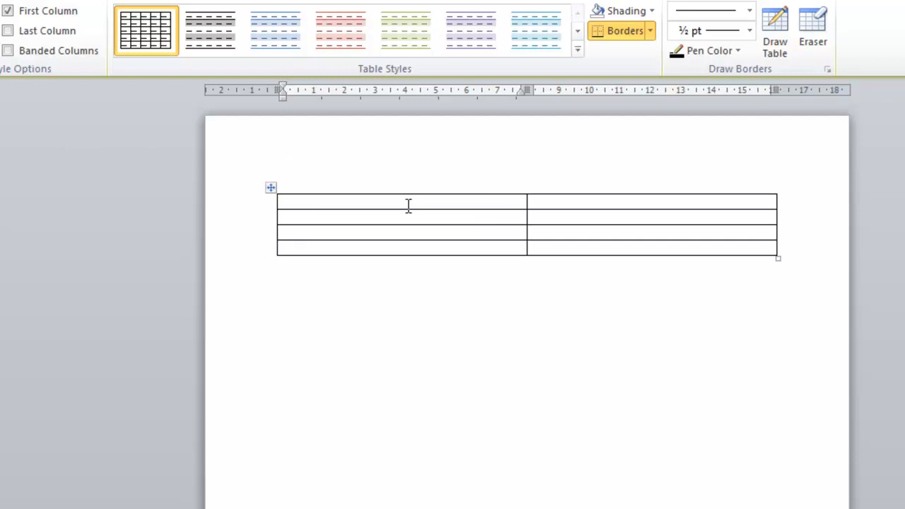
type("Day")
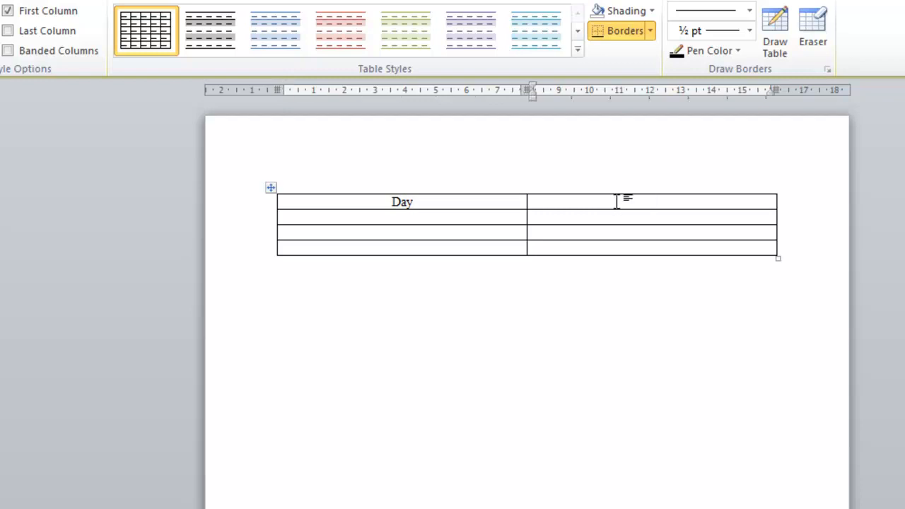
type("Dat")
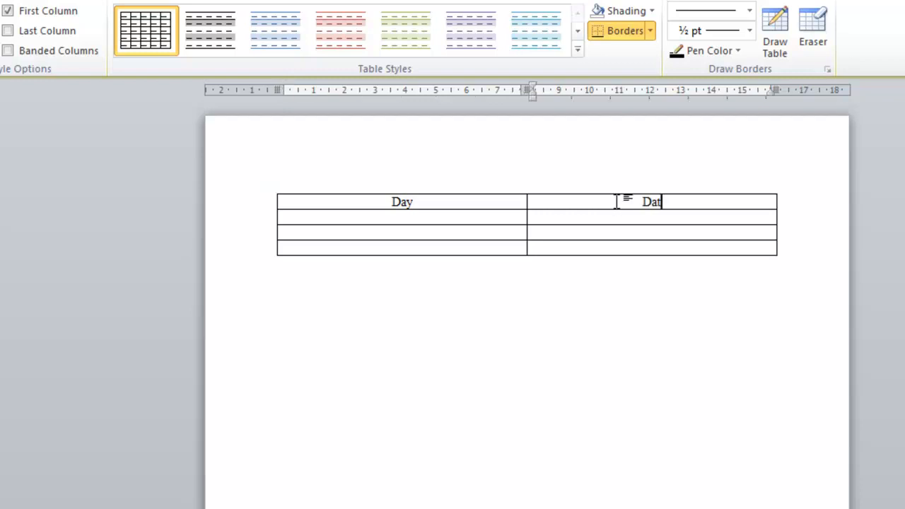
type("e")
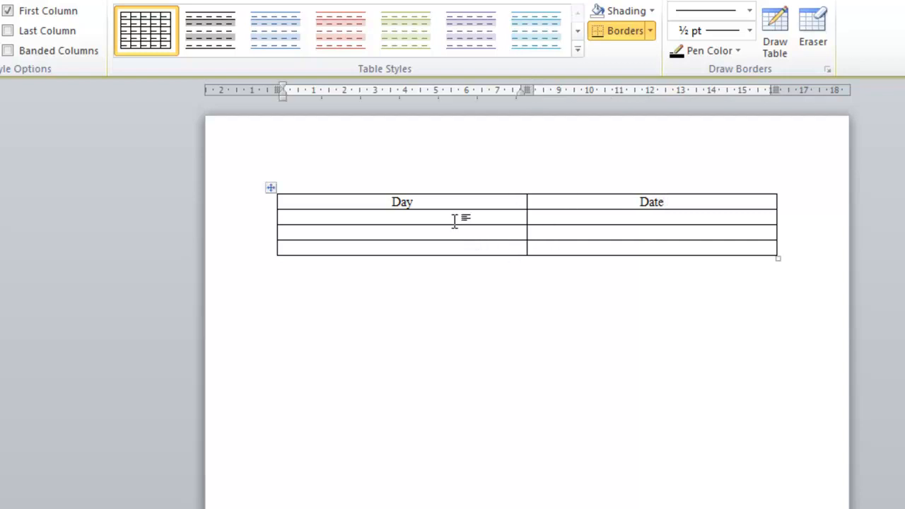
List Monday, Tuesday (spelling corrected) and Wednesday under Day.
type("Mon")
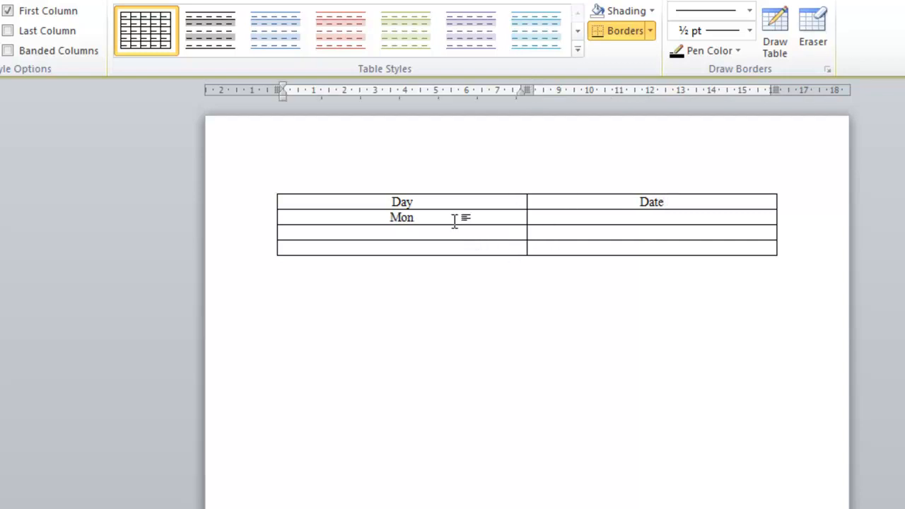
type("day")
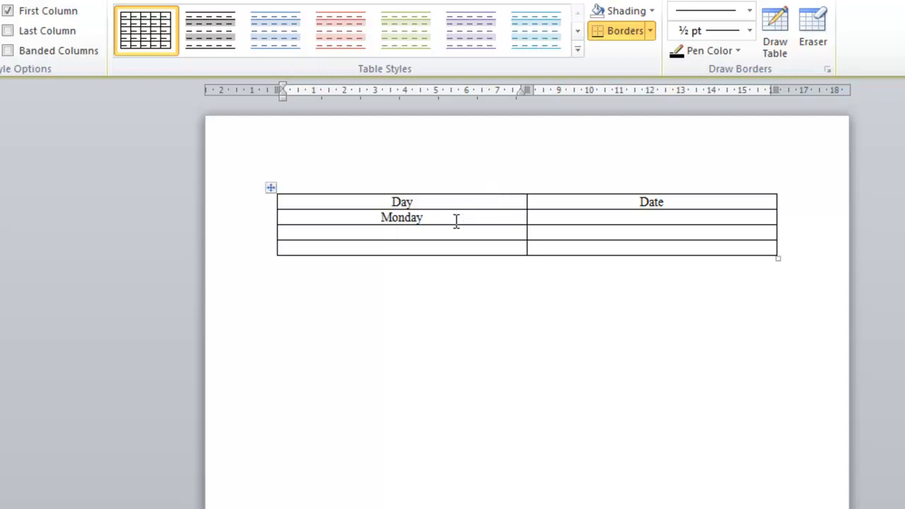
type("Tuesa")
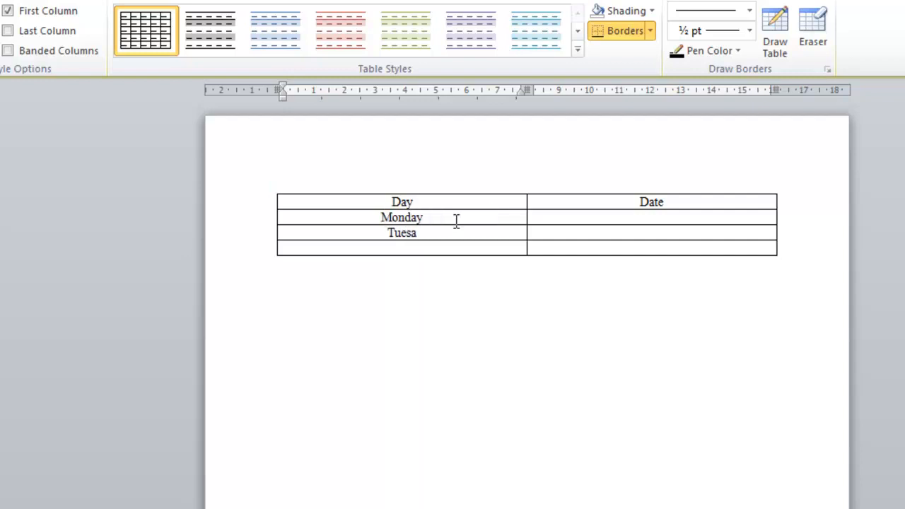
type("dy")
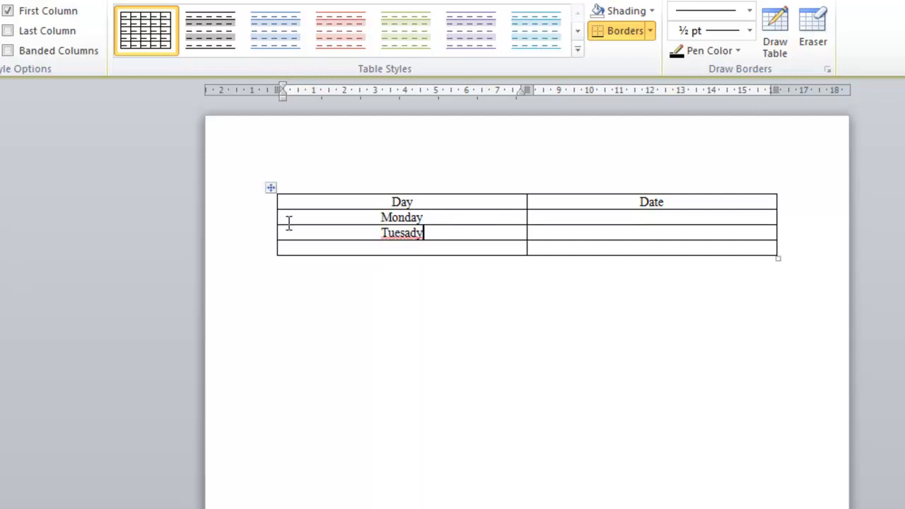
right_click(402, 232)
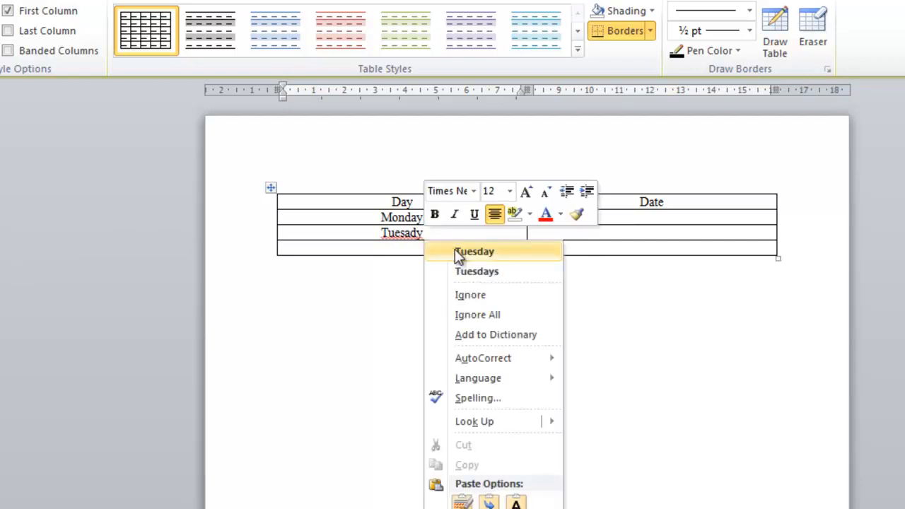
left_click(474, 251)
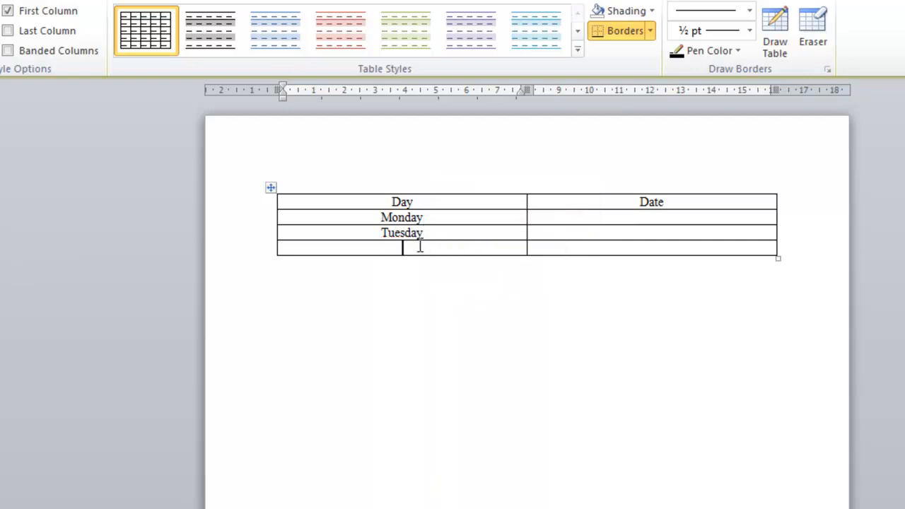
type("W")
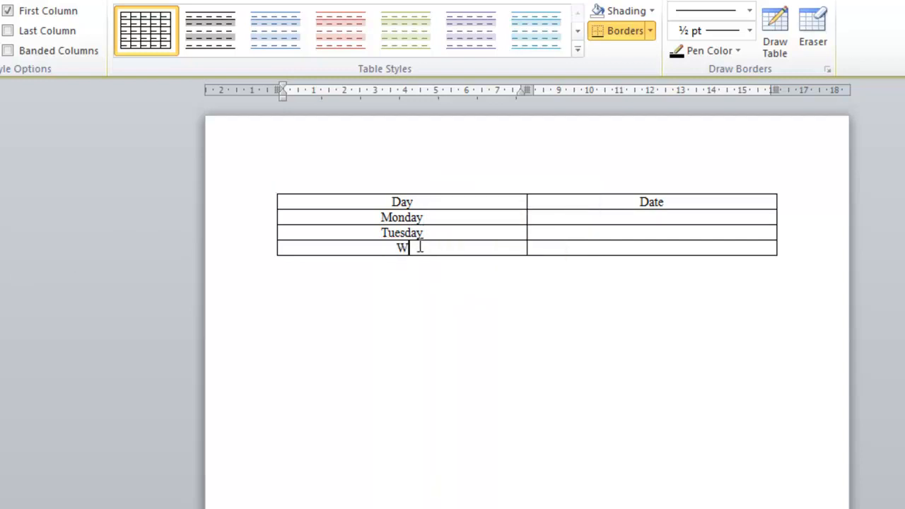
type("ednesday")
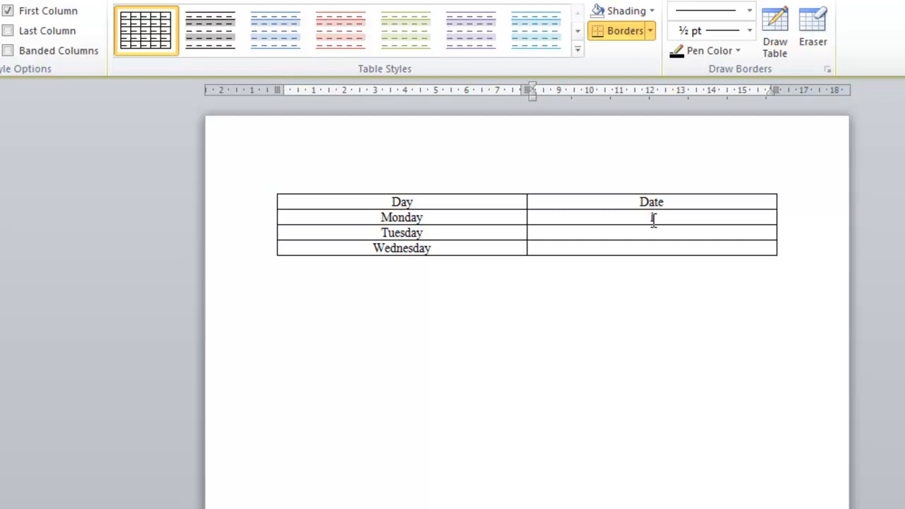
Enter 3 in the Date cell beside Wednesday, completing dates 1, 2, 3.
type("3")
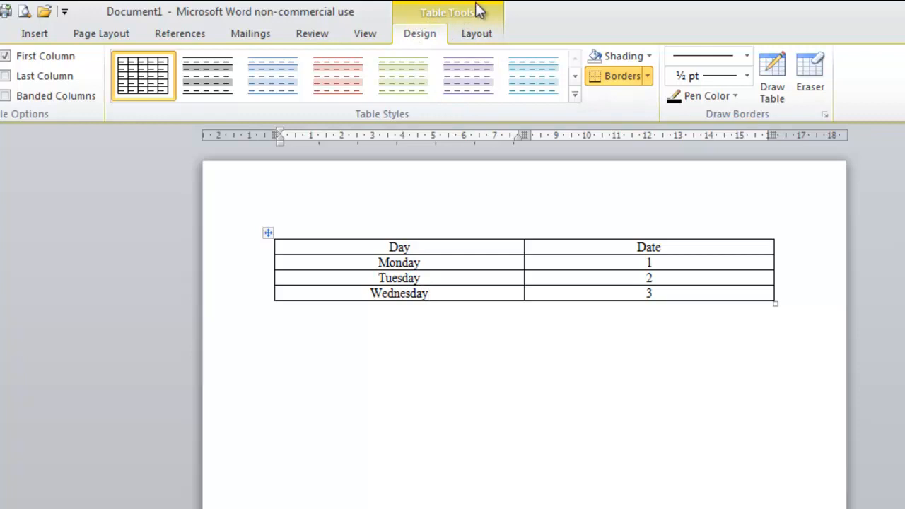
Add empty rows below Wednesday using Insert Below from the table Layout tools.
left_click(475, 34)
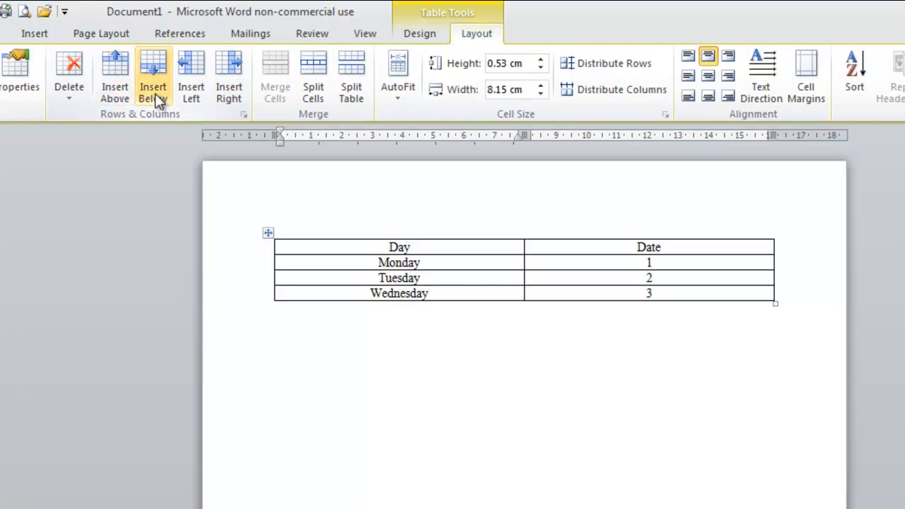
mouse_move(152, 78)
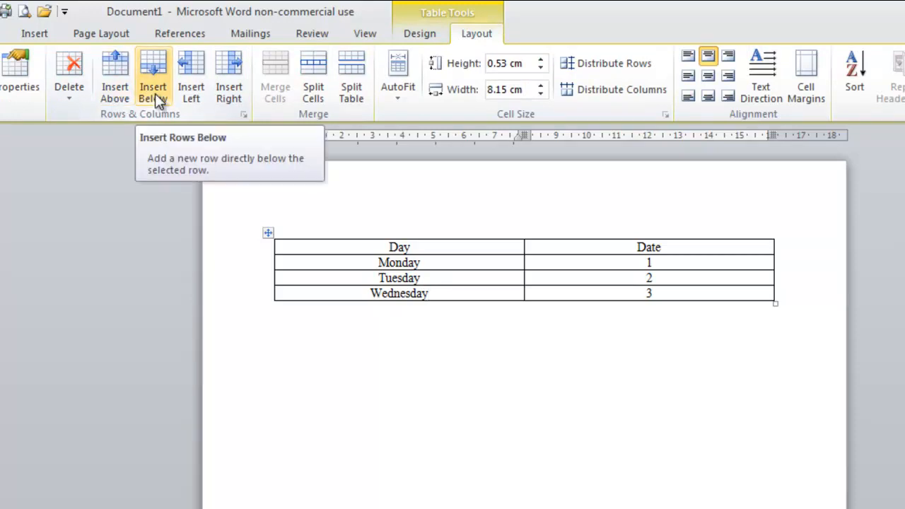
left_click(153, 76)
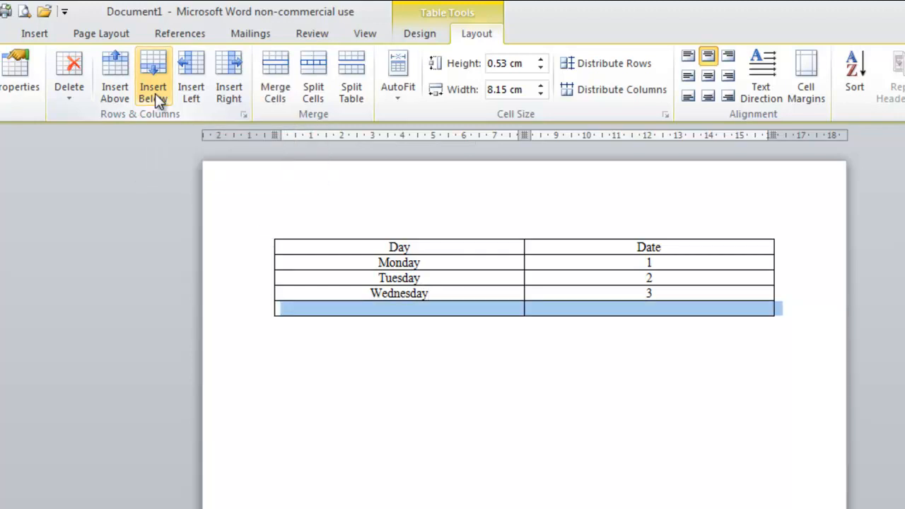
left_click(152, 78)
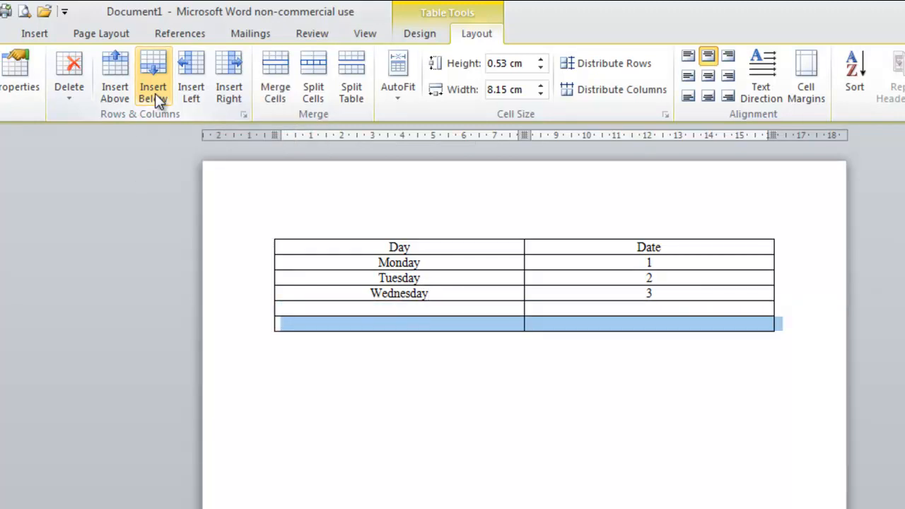
left_click(153, 78)
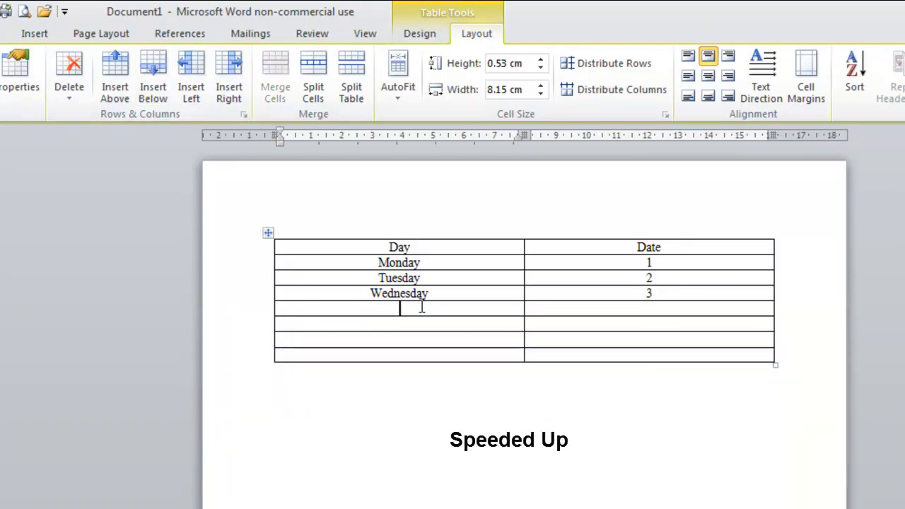
Fill the new Day cells with Thursday, Sat and Sun, and put 4 beside Thursday.
type("Th")
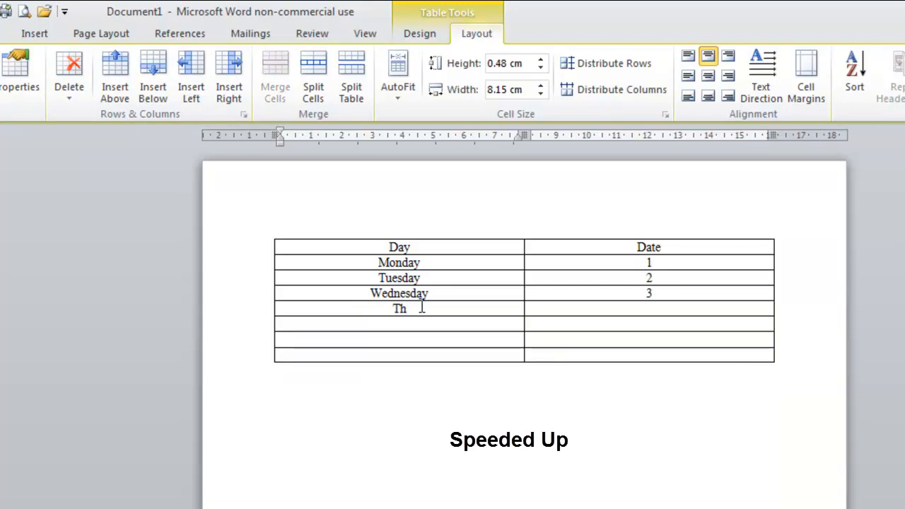
type("ursday")
left_click(399, 324)
type("Fri")
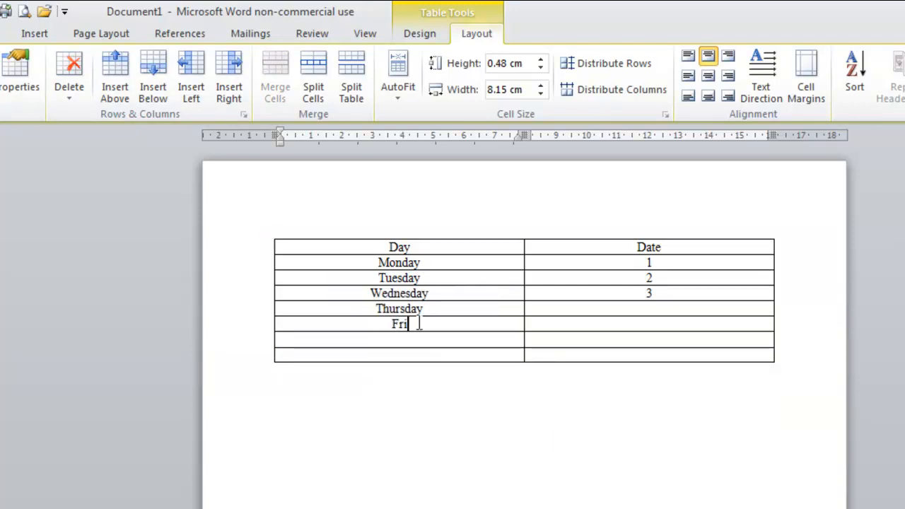
type("Sat")
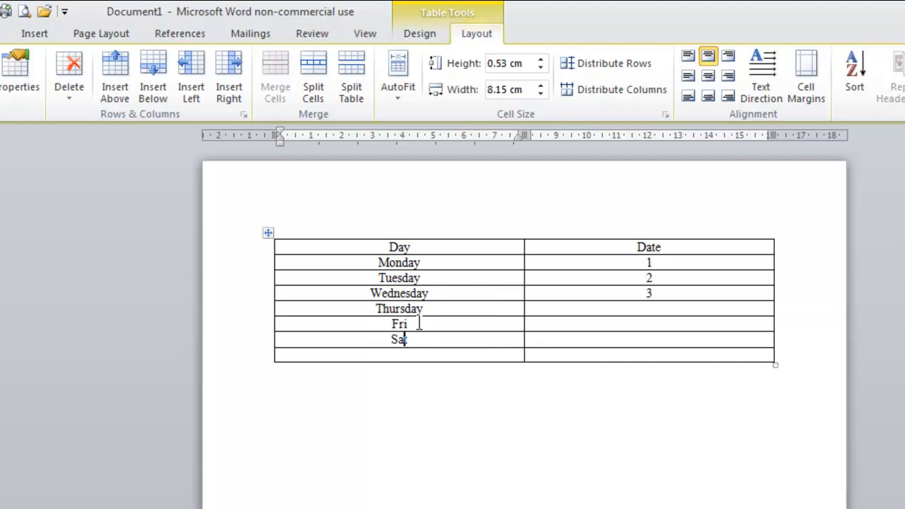
type("Sun")
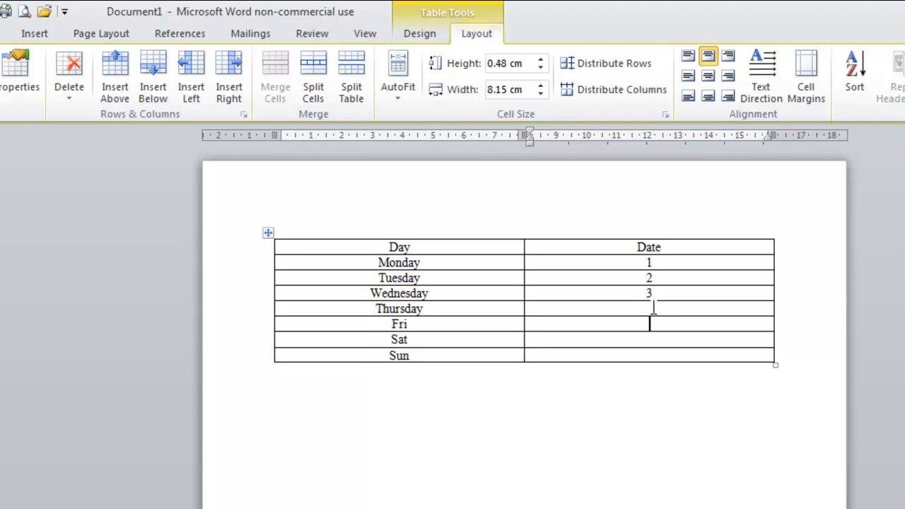
type("4")
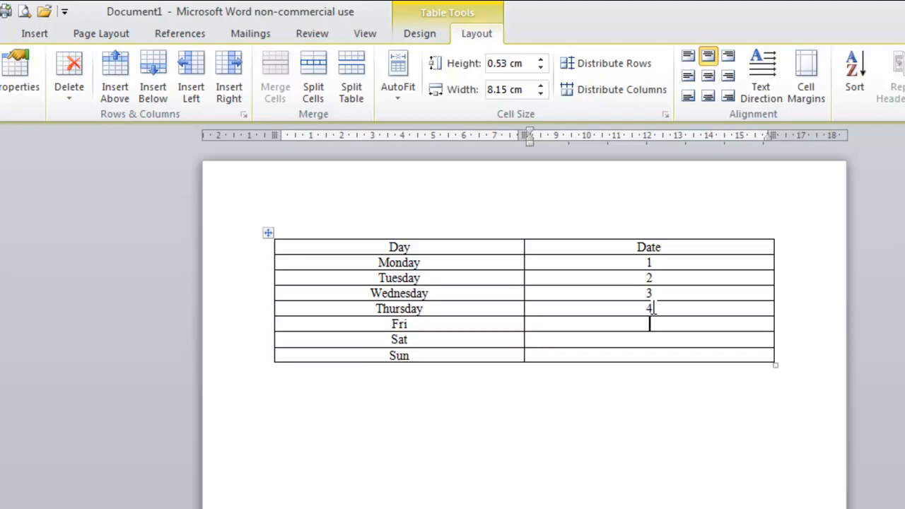